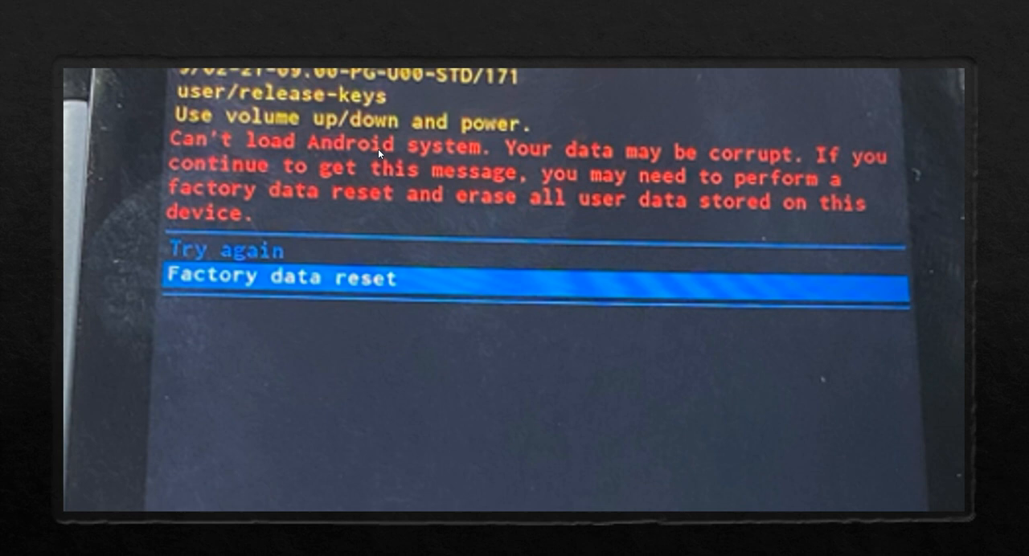
pyautogui.moveTo(237, 297)
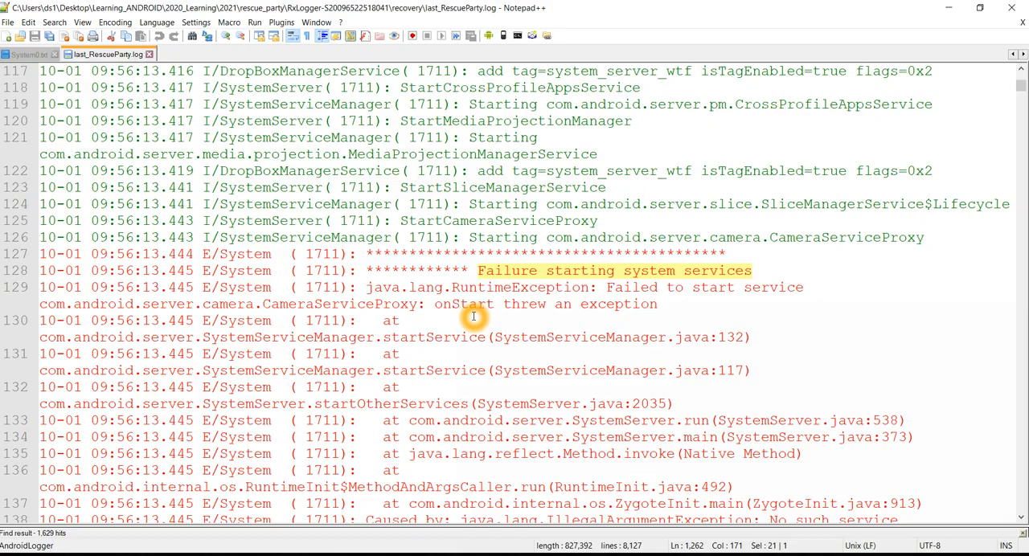
pyautogui.moveTo(455, 193)
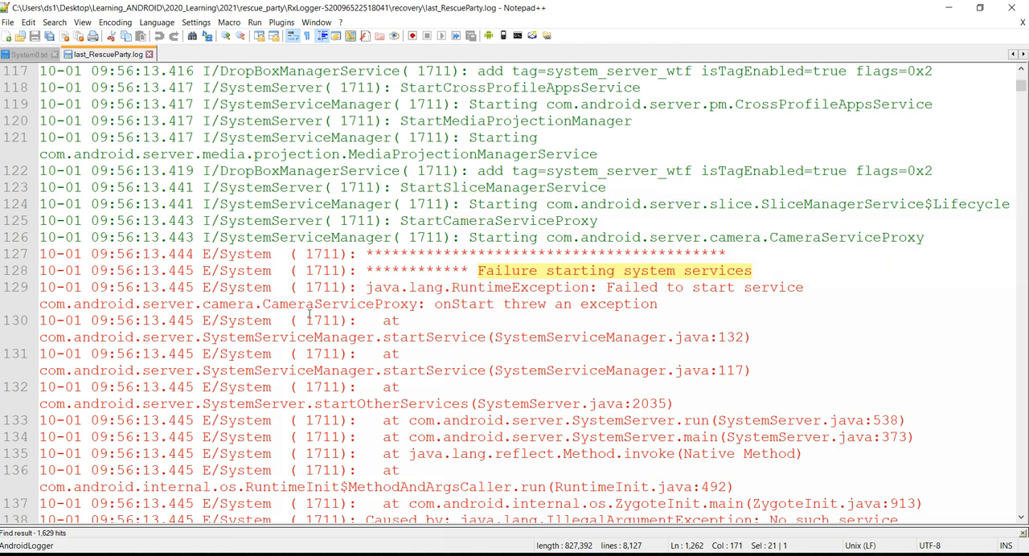
pyautogui.moveTo(331, 319)
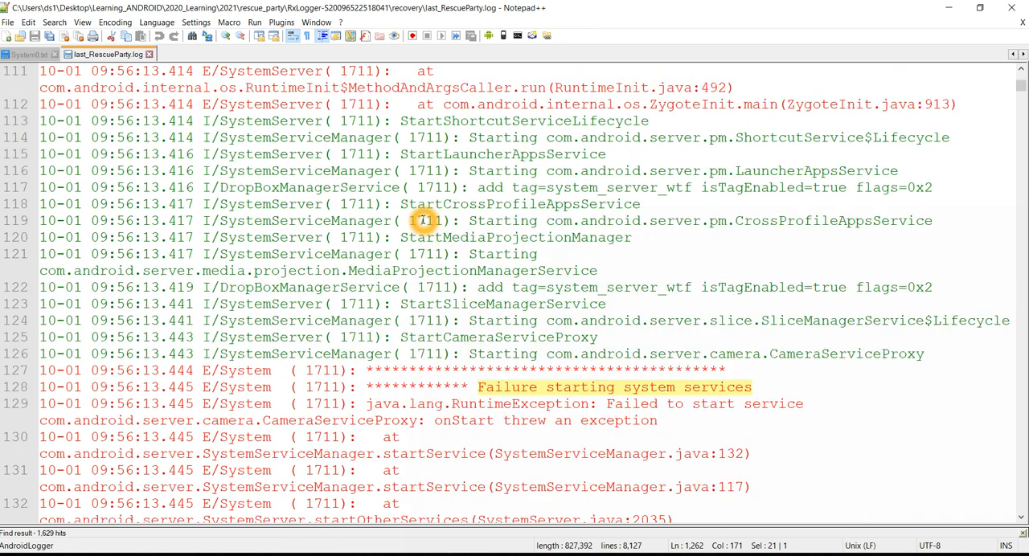
pyautogui.moveTo(357, 328)
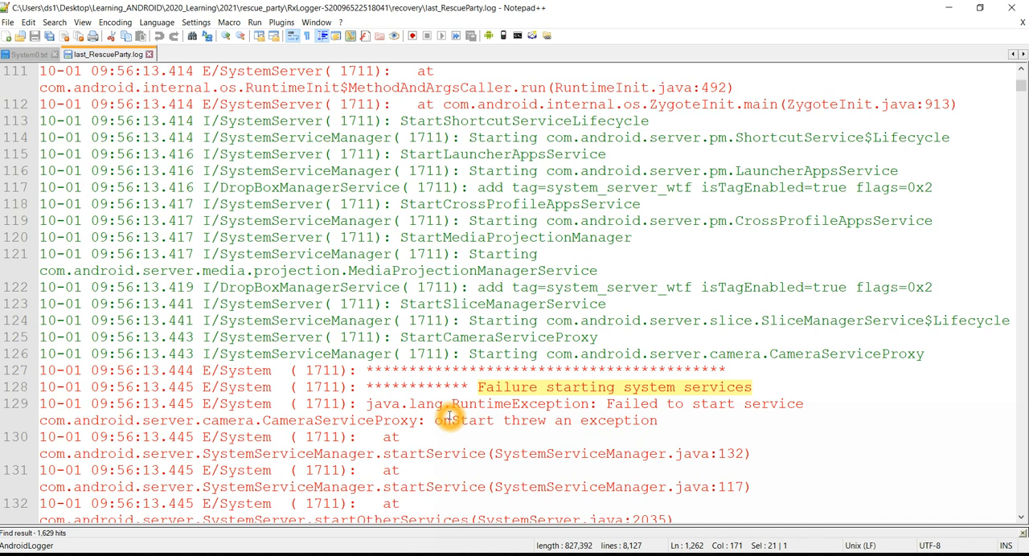
pyautogui.scroll(-3)
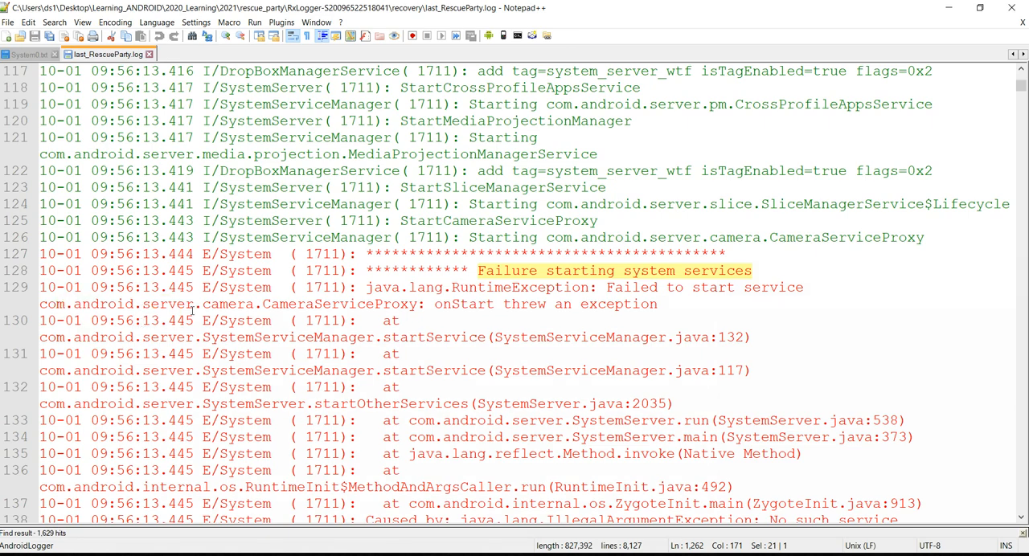
pyautogui.scroll(-3)
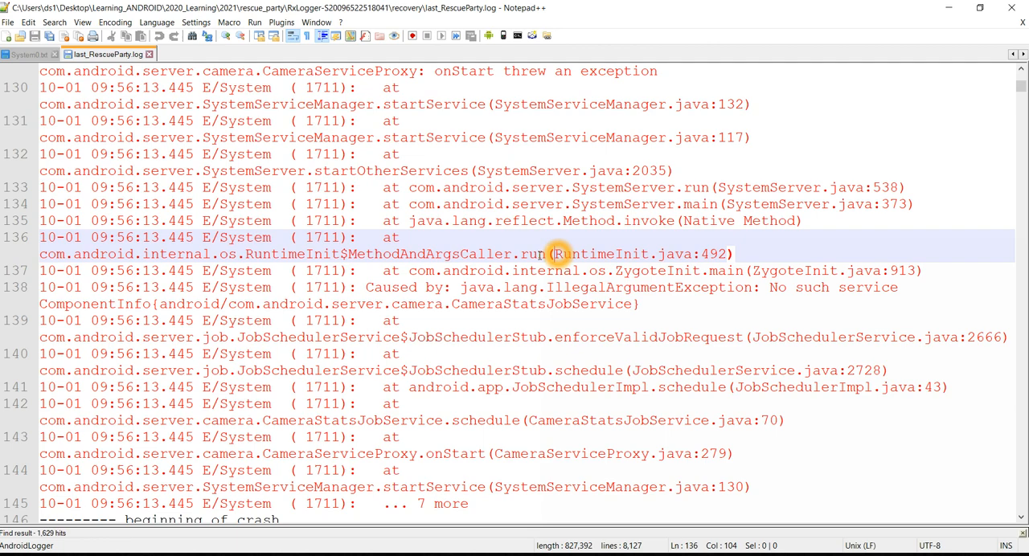
pyautogui.moveTo(533, 314)
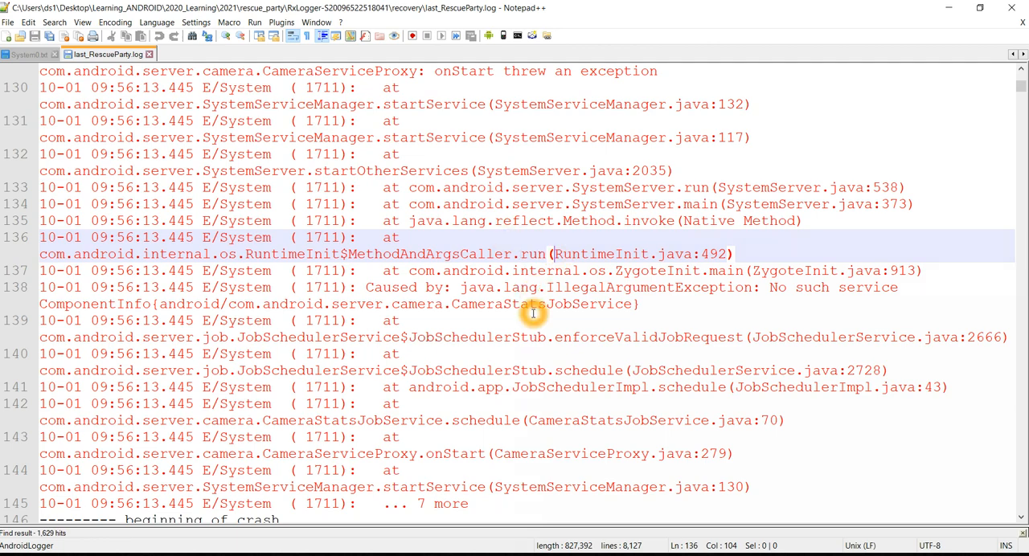
pyautogui.moveTo(523, 322)
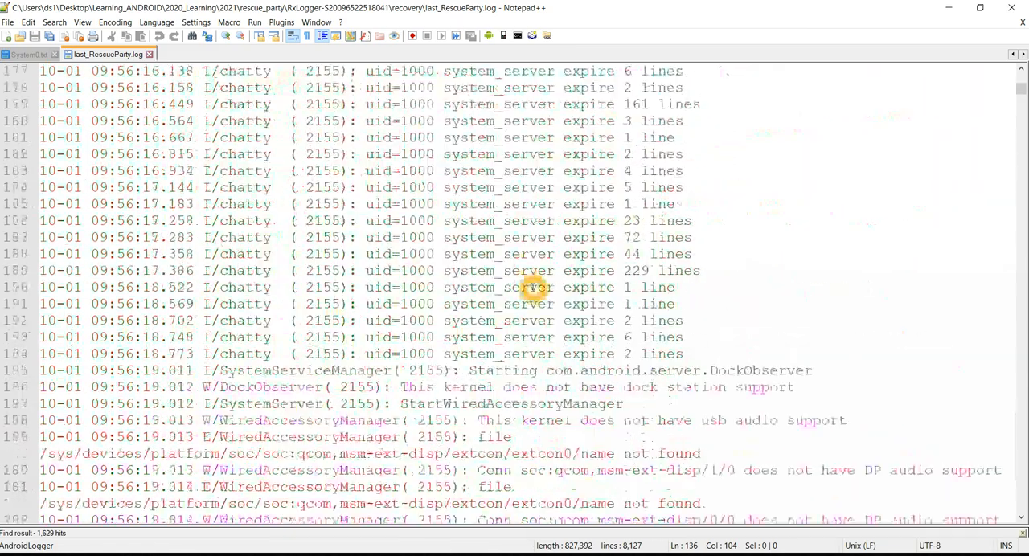
pyautogui.scroll(-3)
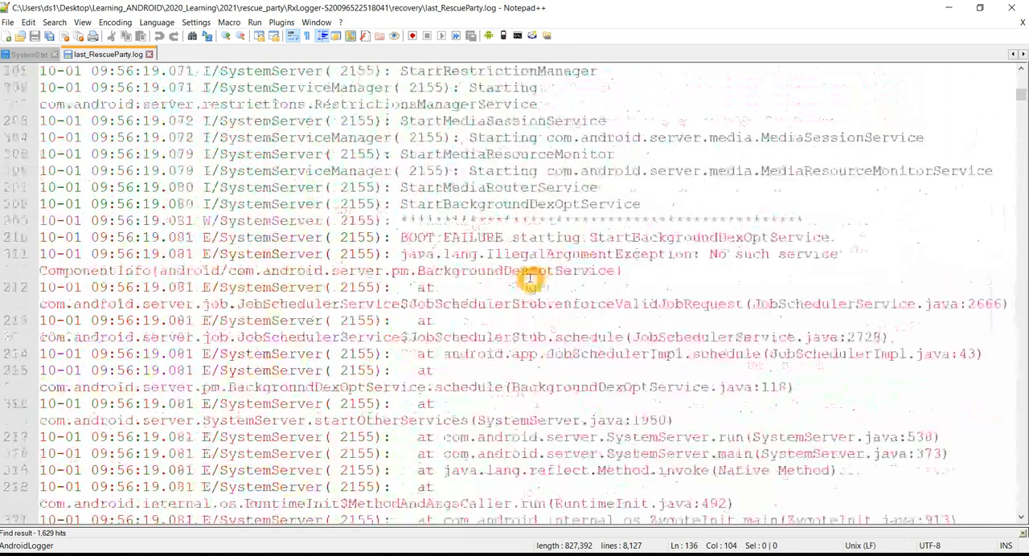
pyautogui.scroll(-3)
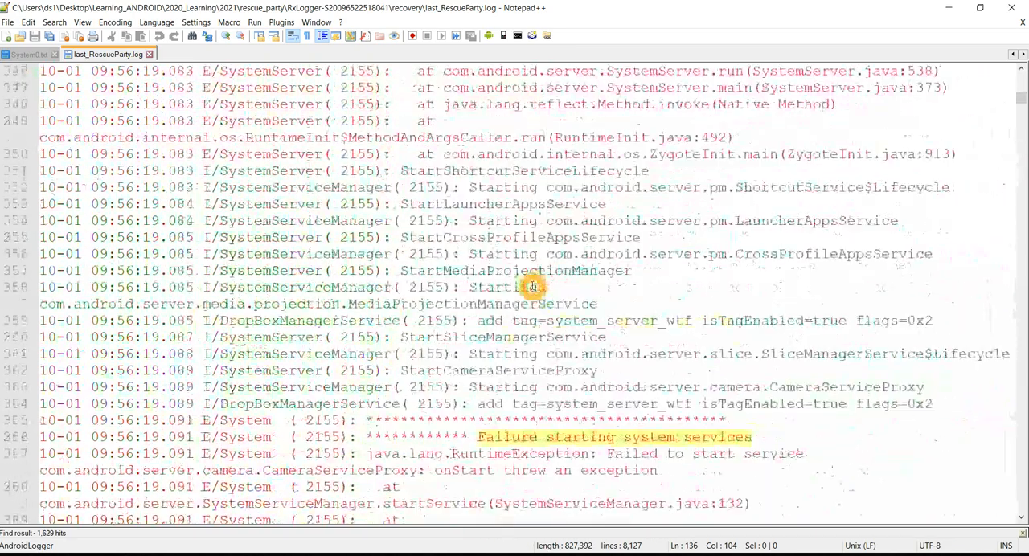
pyautogui.scroll(-3)
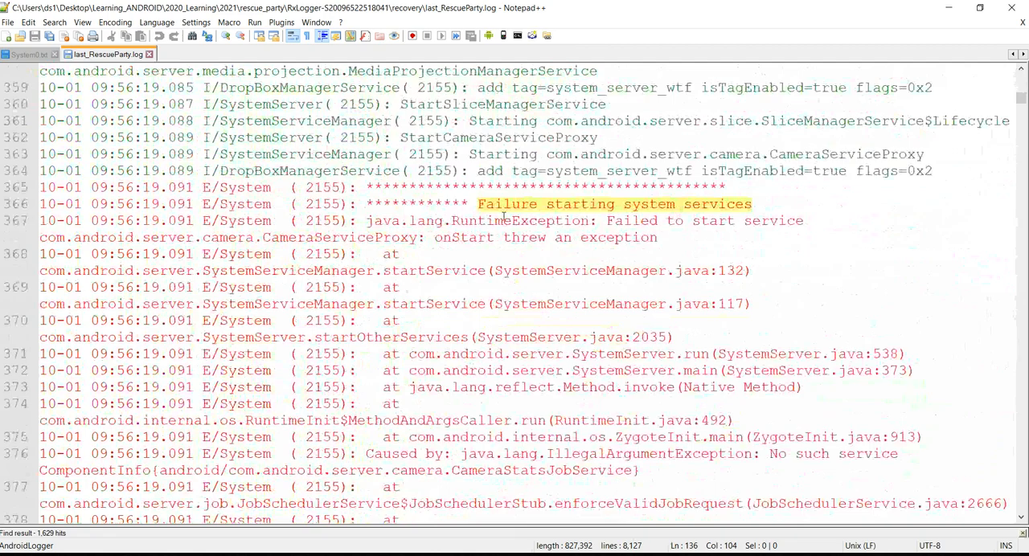
pyautogui.moveTo(563, 307)
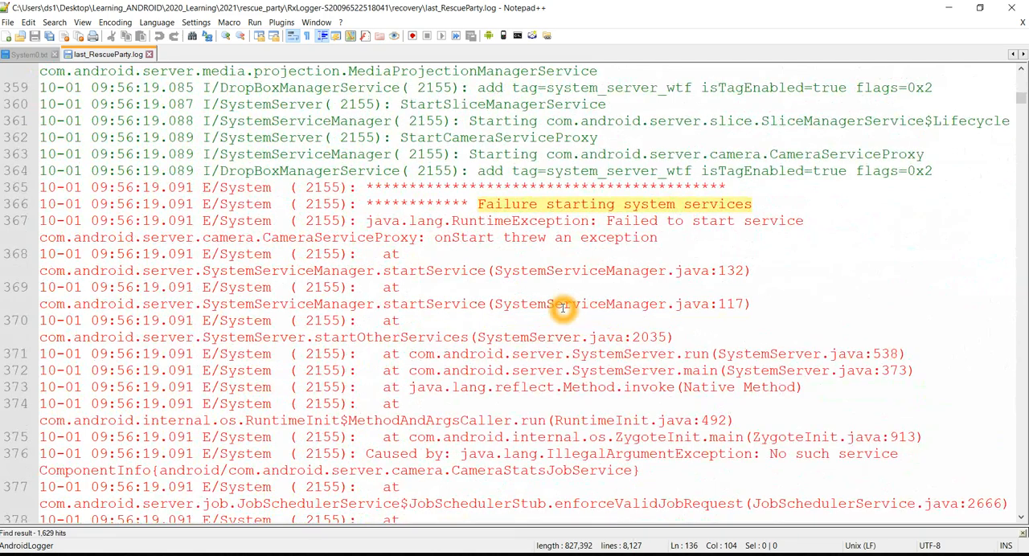
pyautogui.scroll(-3)
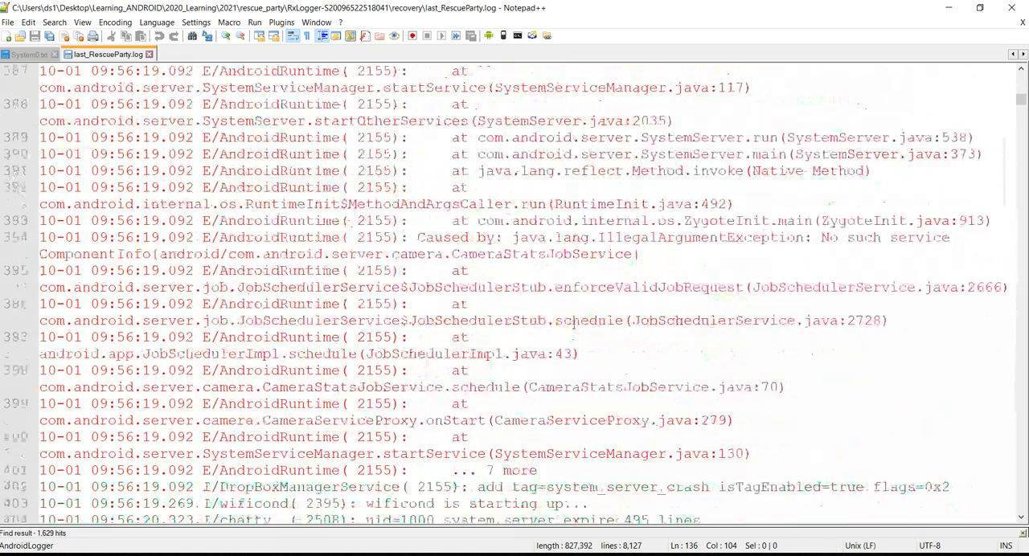
pyautogui.moveTo(478, 177)
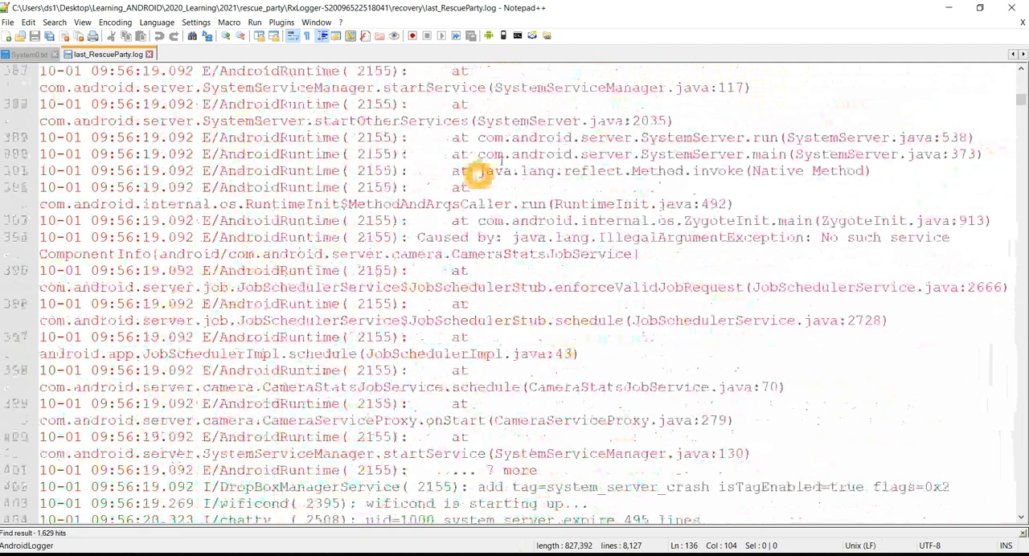
pyautogui.scroll(3)
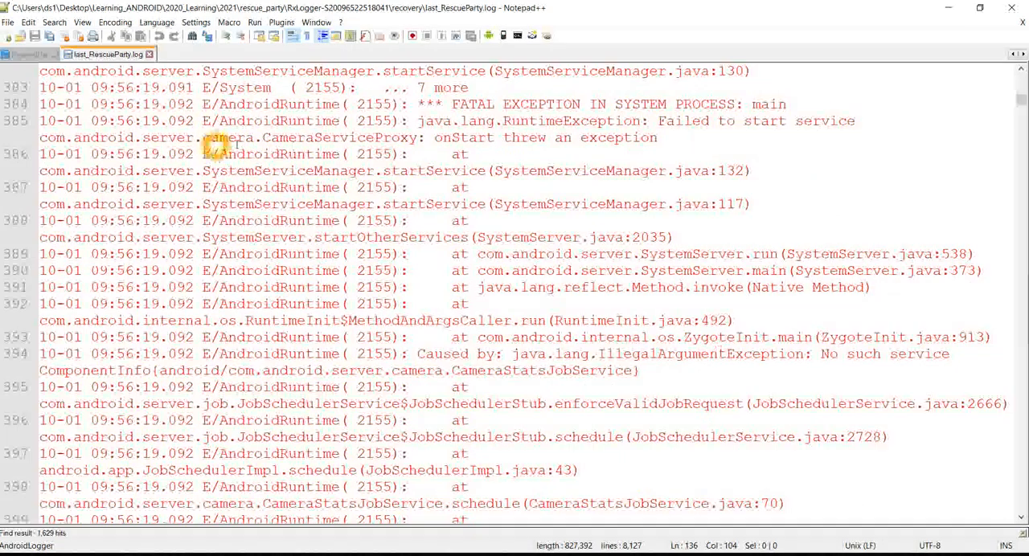
pyautogui.scroll(-3)
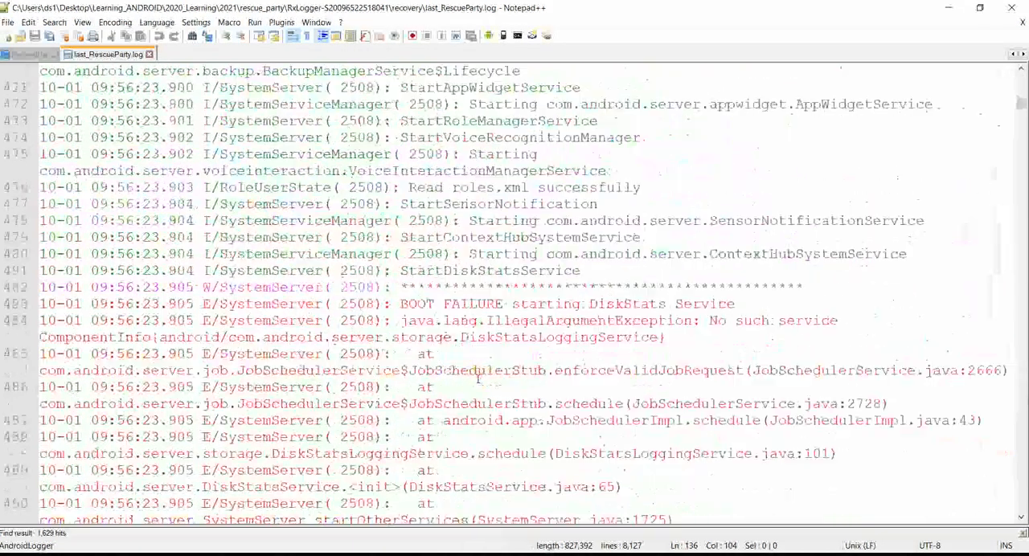
pyautogui.scroll(-3)
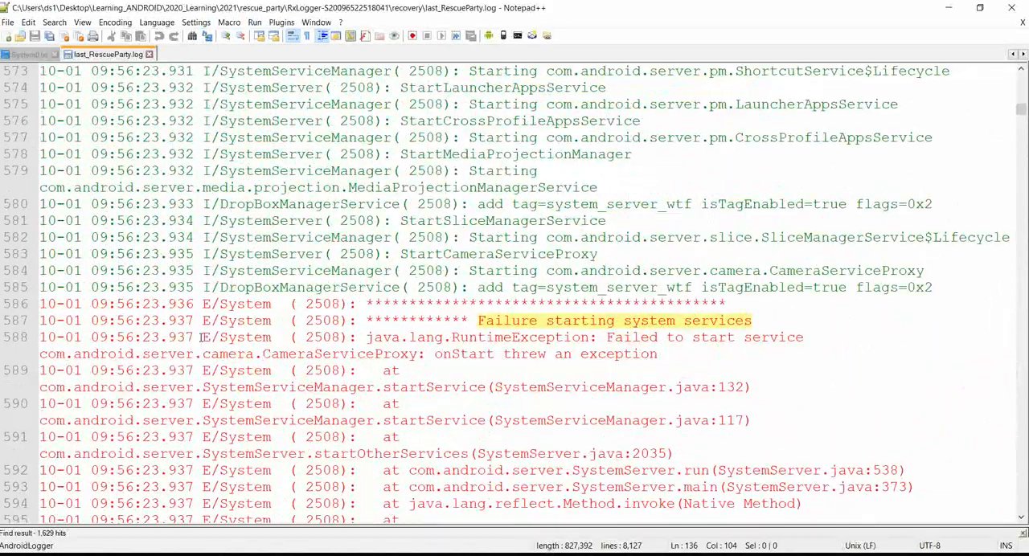
pyautogui.scroll(-3)
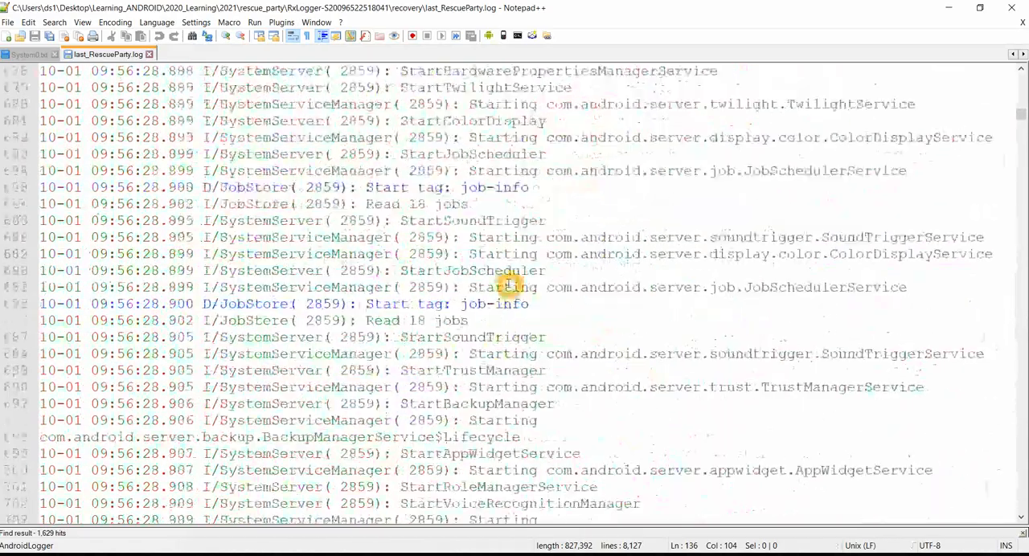
pyautogui.scroll(-3)
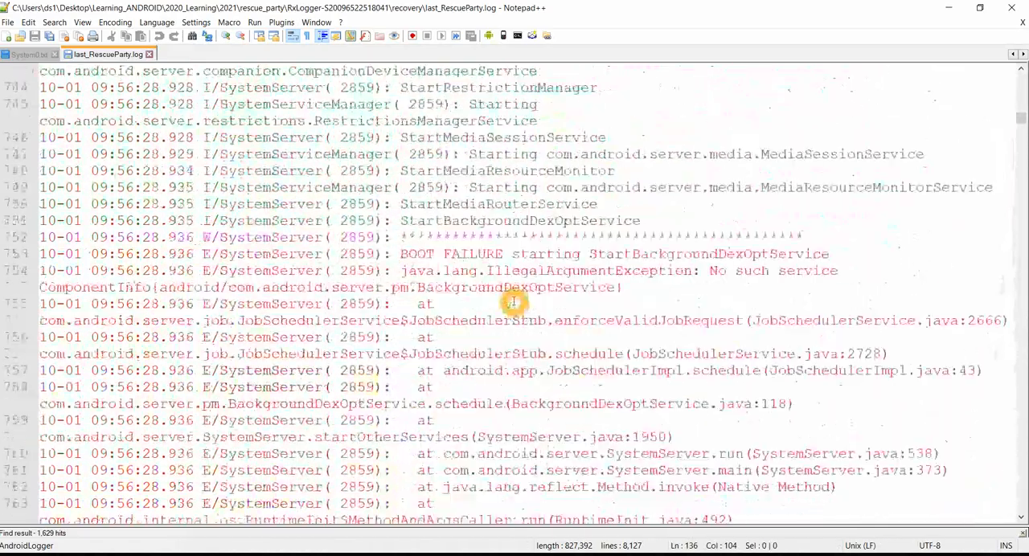
pyautogui.scroll(-3)
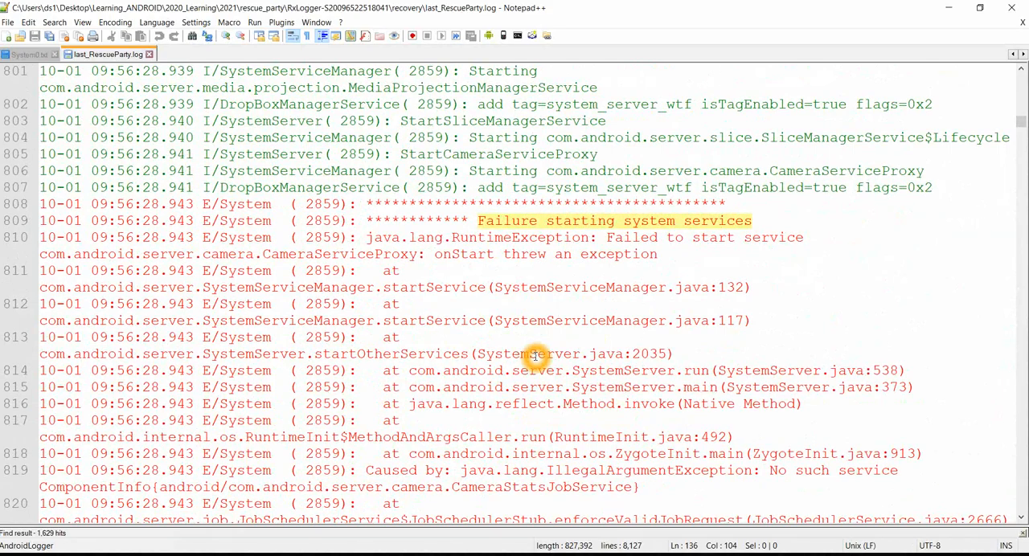
pyautogui.scroll(-3)
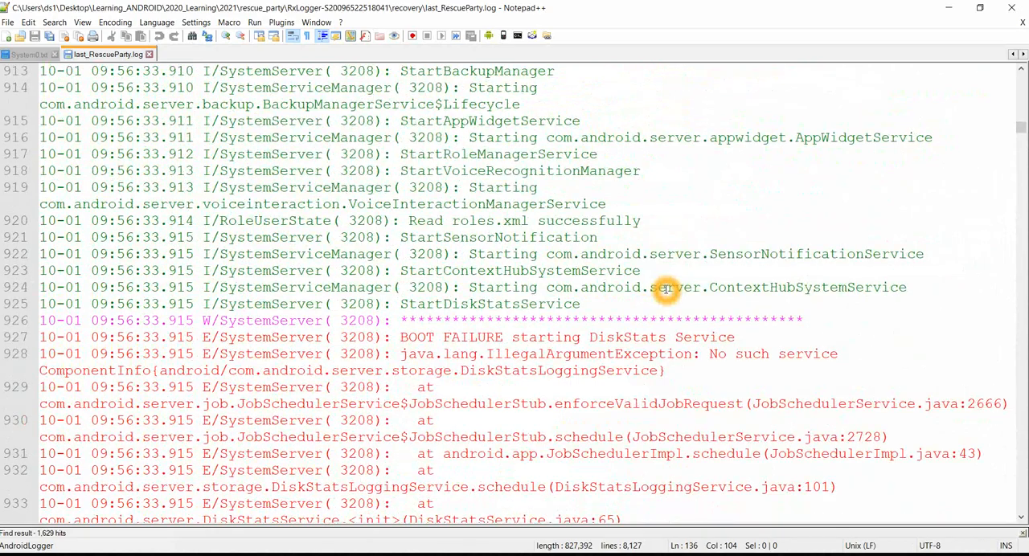
pyautogui.scroll(-3)
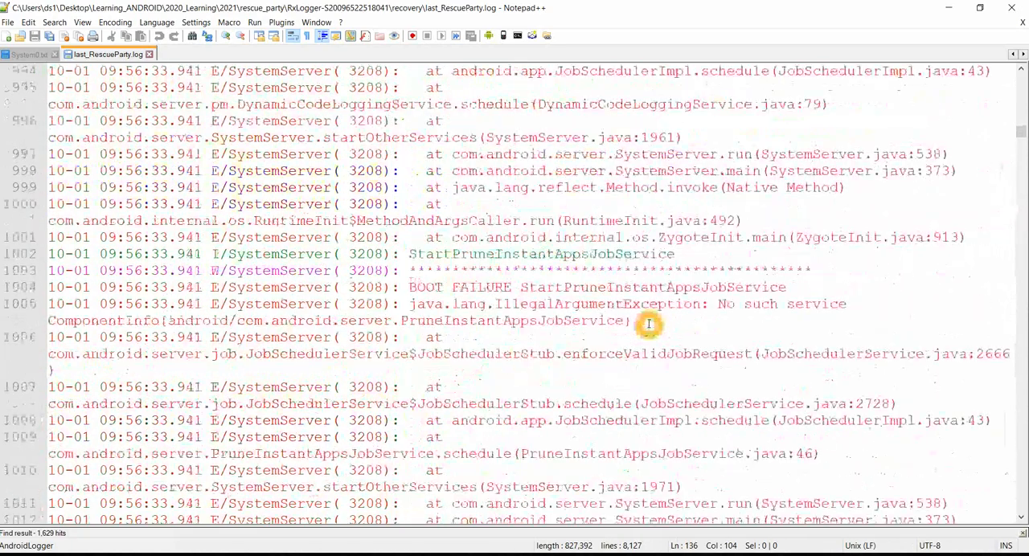
pyautogui.scroll(-3)
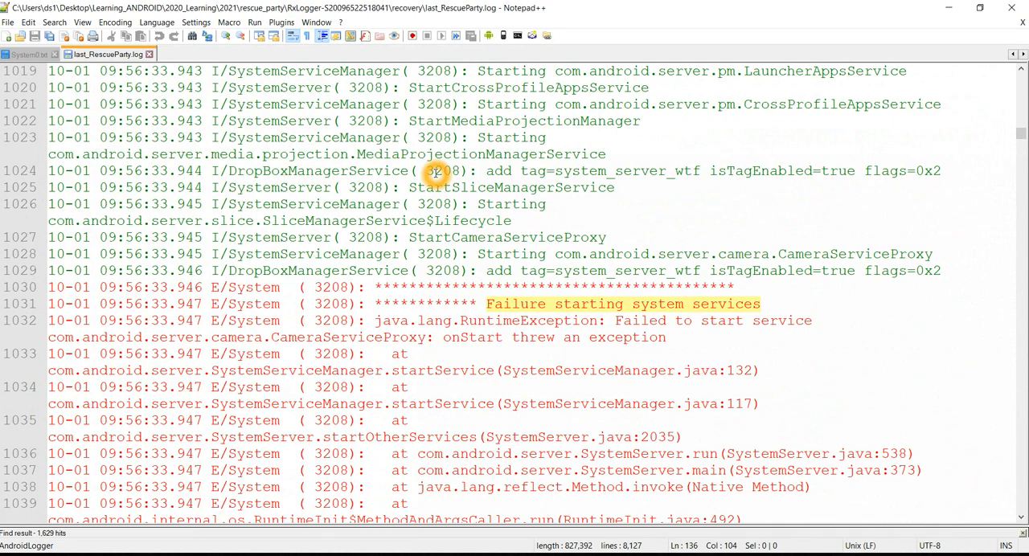
pyautogui.scroll(-3)
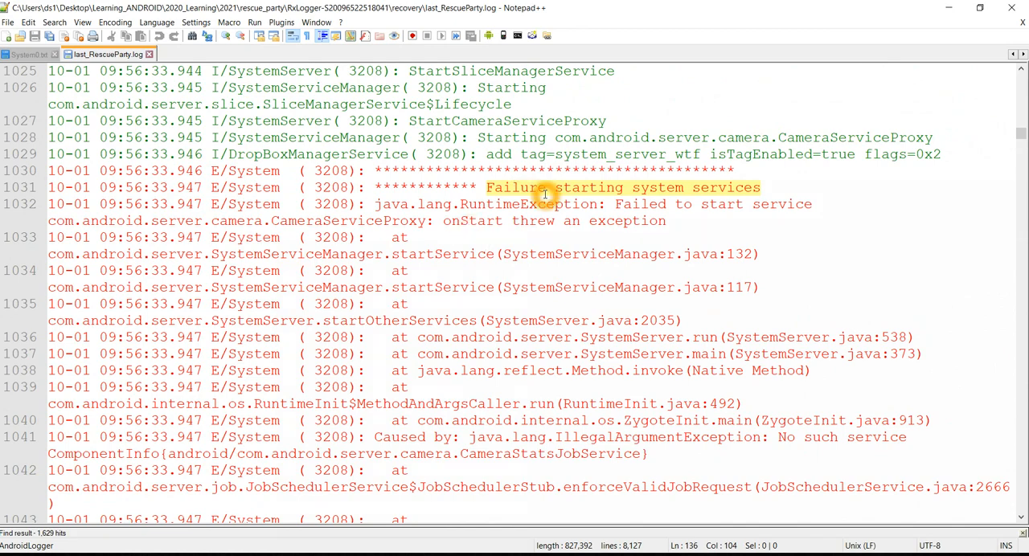
pyautogui.scroll(-3)
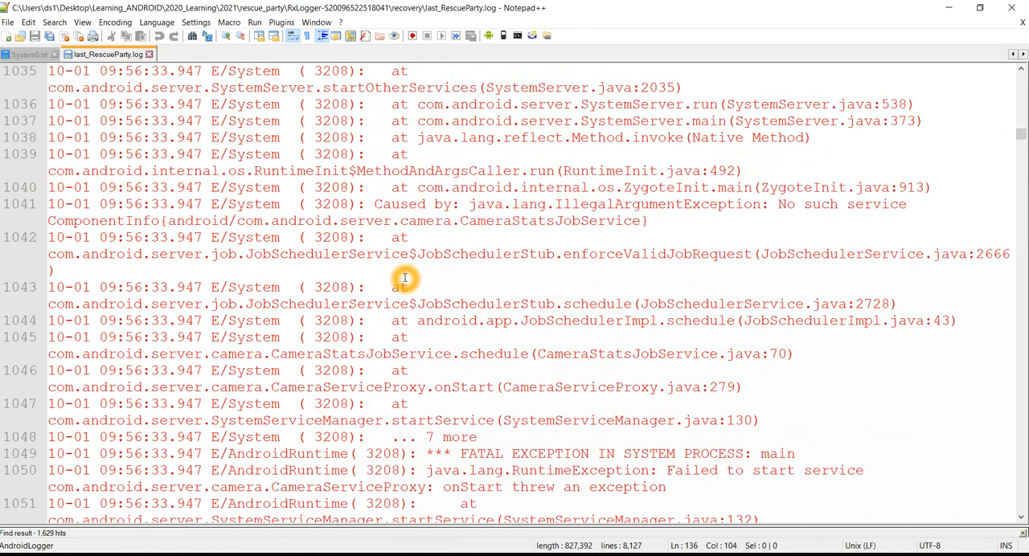
pyautogui.scroll(-3)
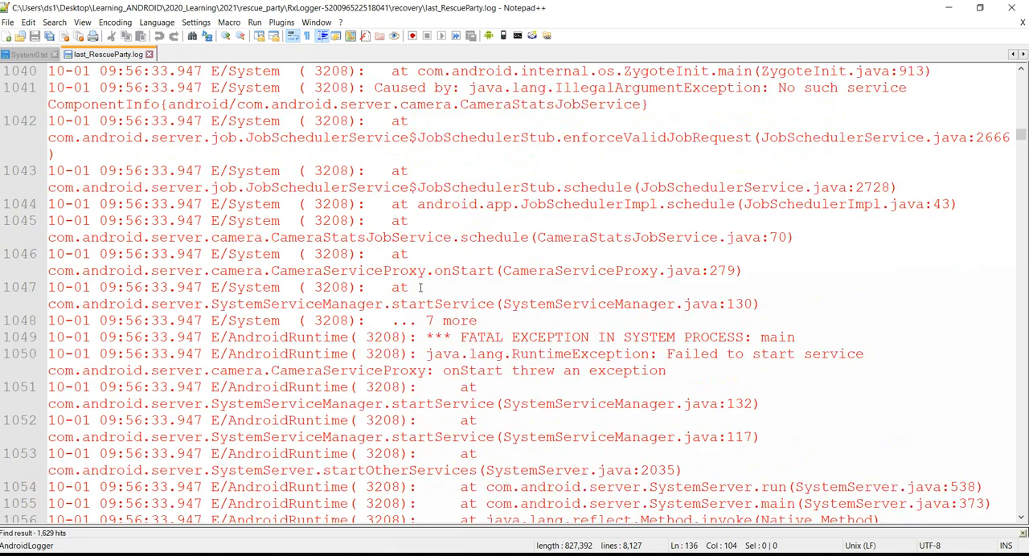
pyautogui.scroll(-3)
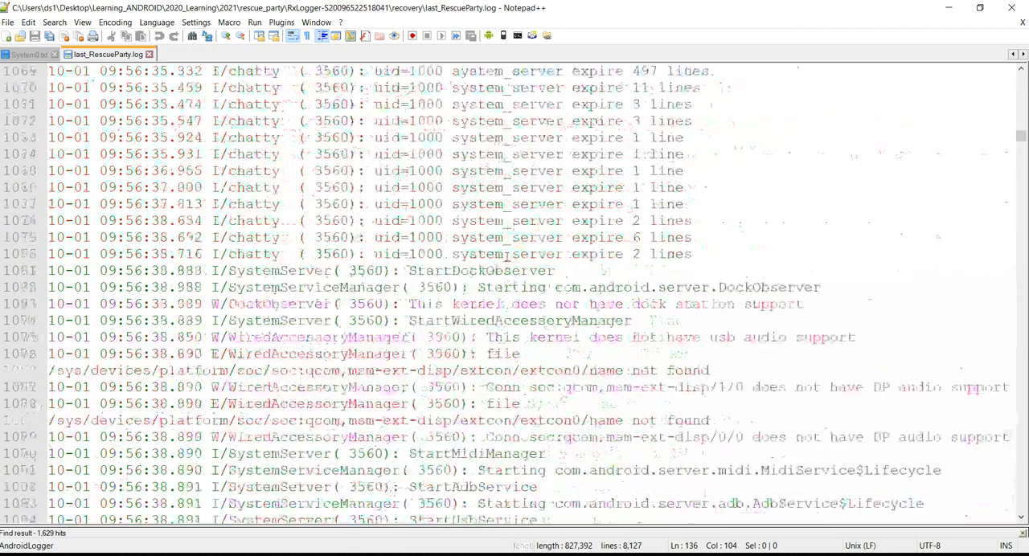